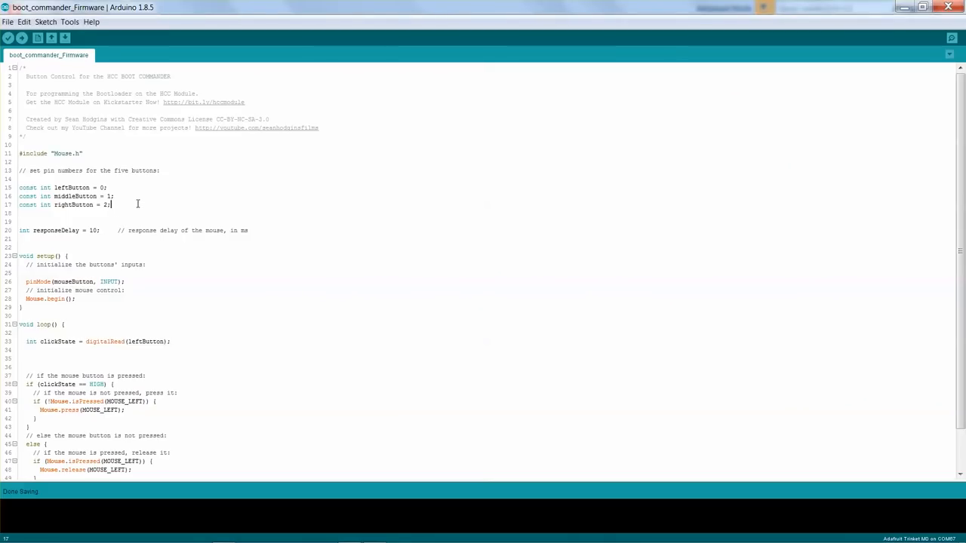
Apply the Atmel-ICE / ATSAMD21G18A / SWD selection to connect at 2 MHz.
drag(115, 205, 19, 188)
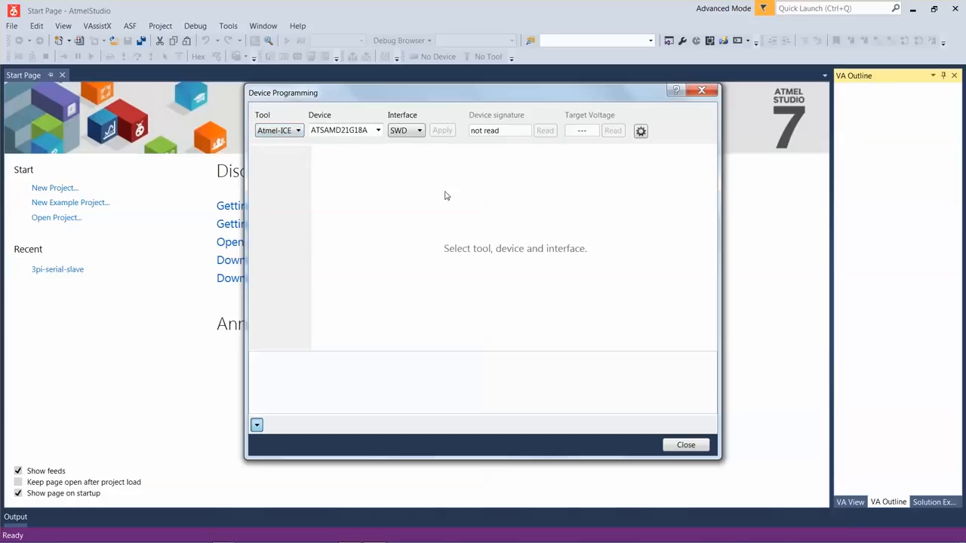
click(441, 130)
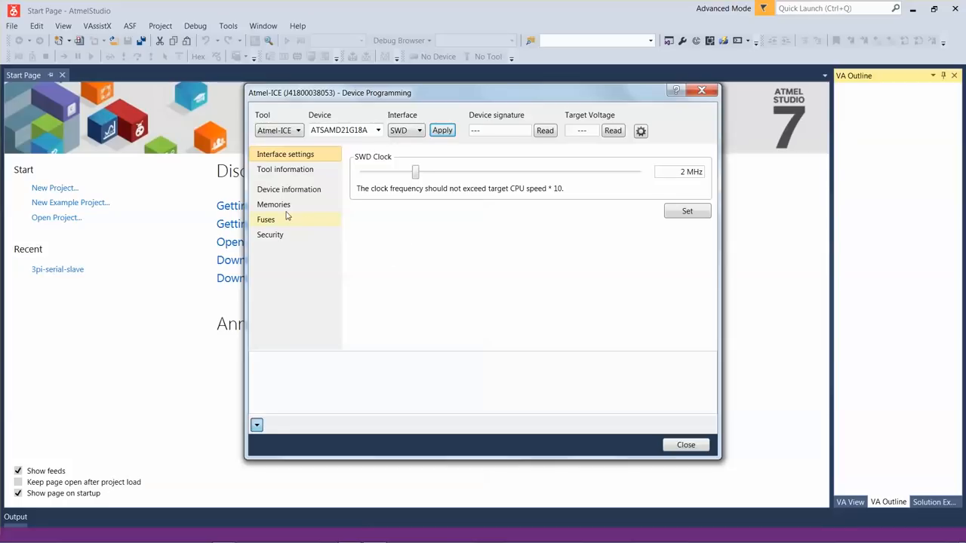
In Memories, choose the hccmod bootloader file for Flash and program it with erase and verify reporting OK.
click(273, 204)
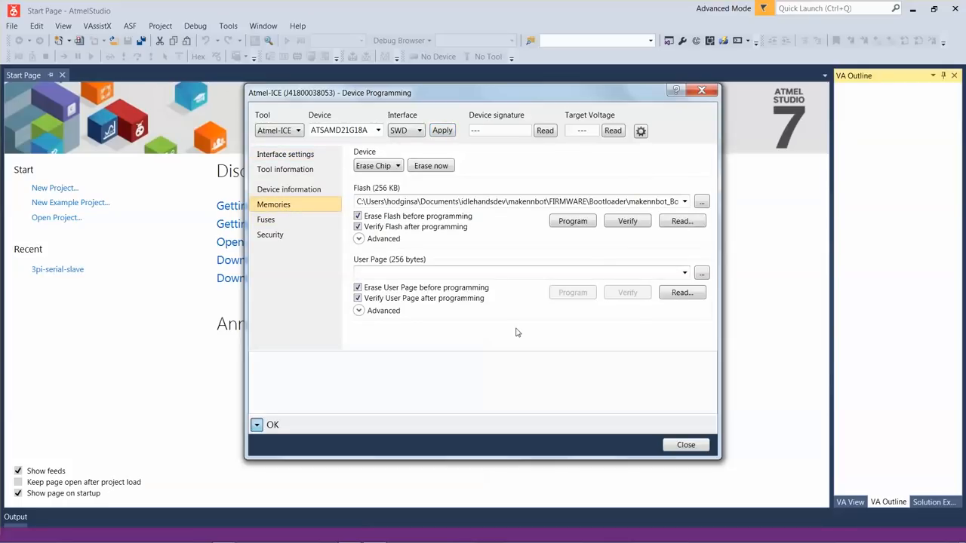
mouse_move(706, 202)
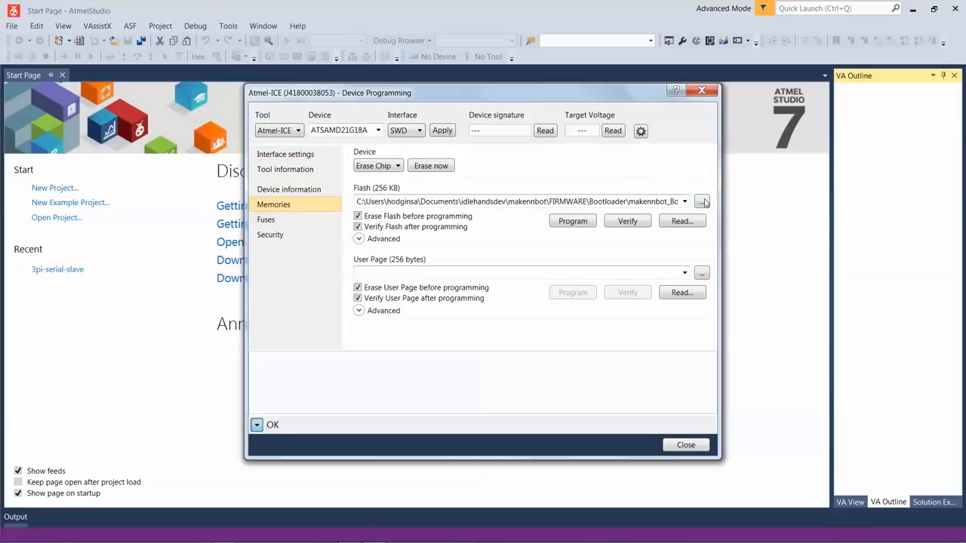
click(700, 201)
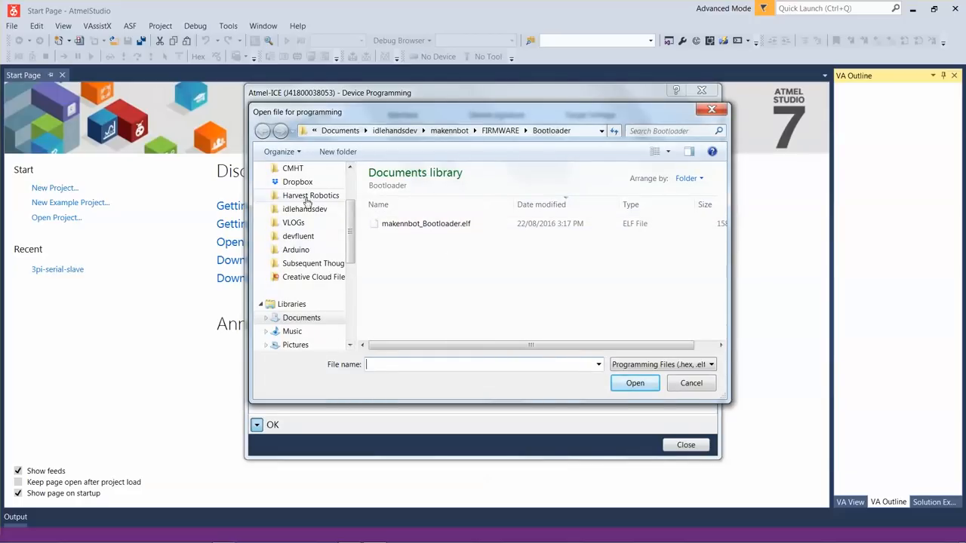
click(634, 384)
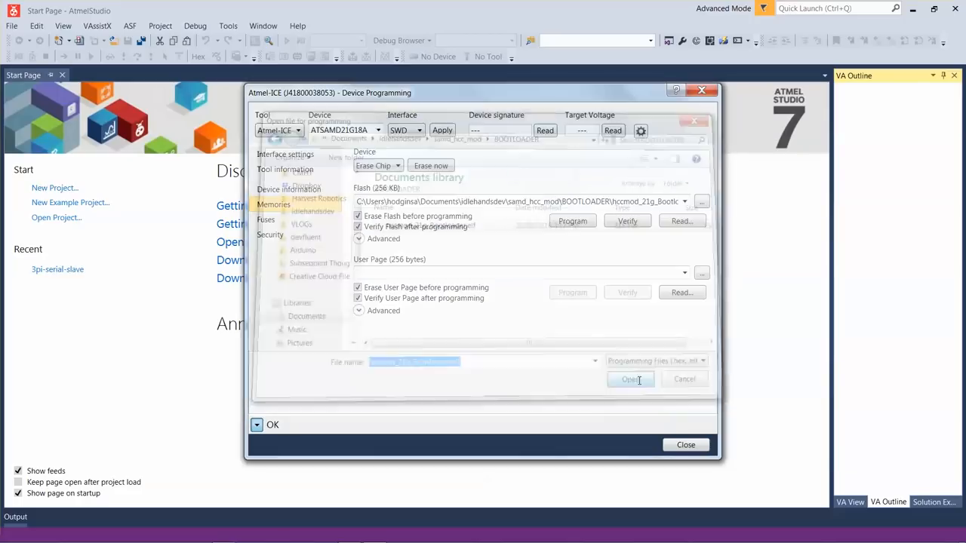
click(631, 379)
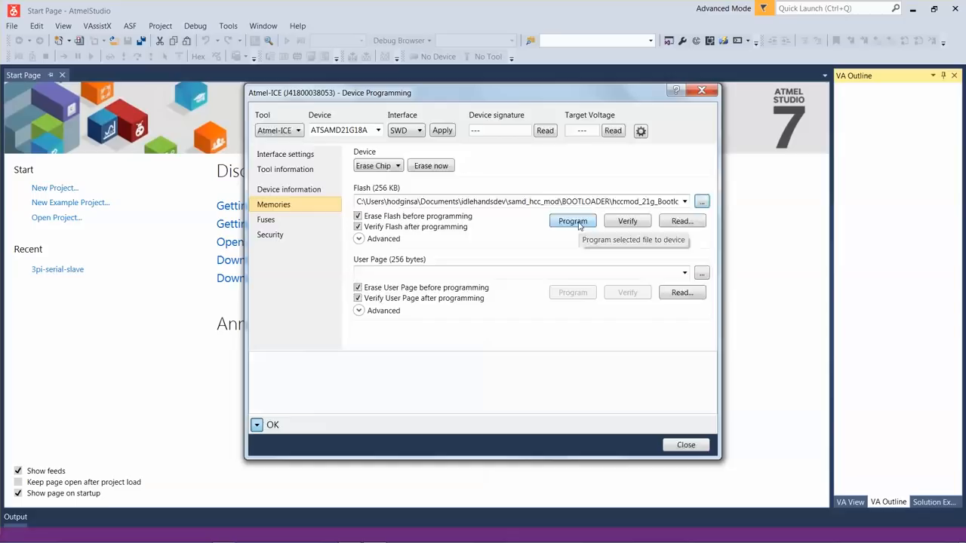
click(572, 220)
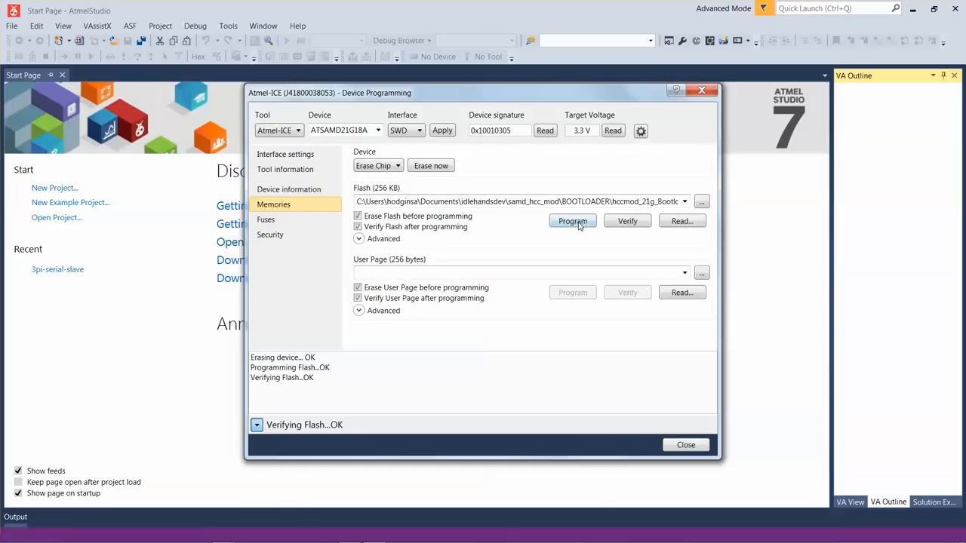